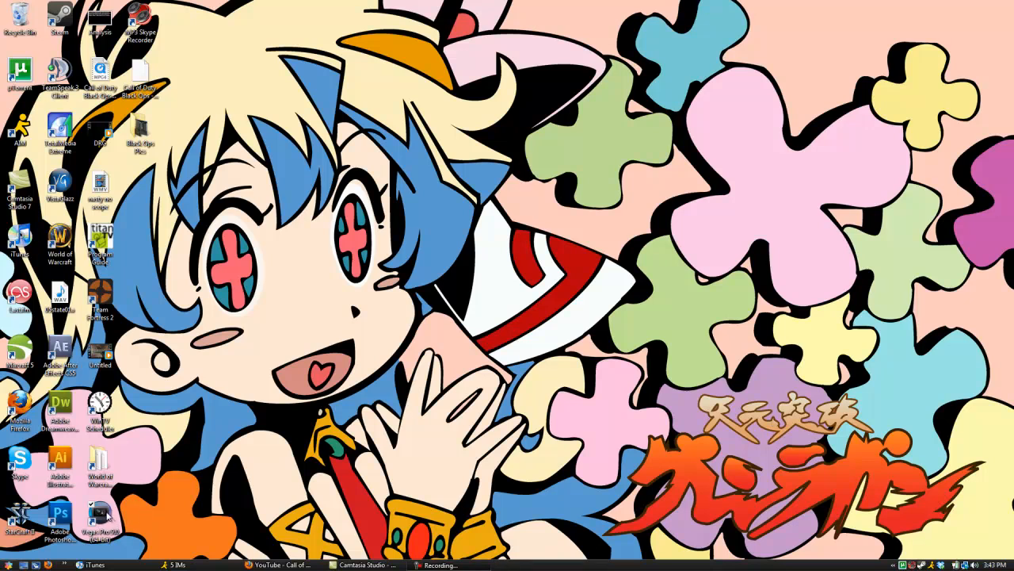
pyautogui.moveTo(194, 465)
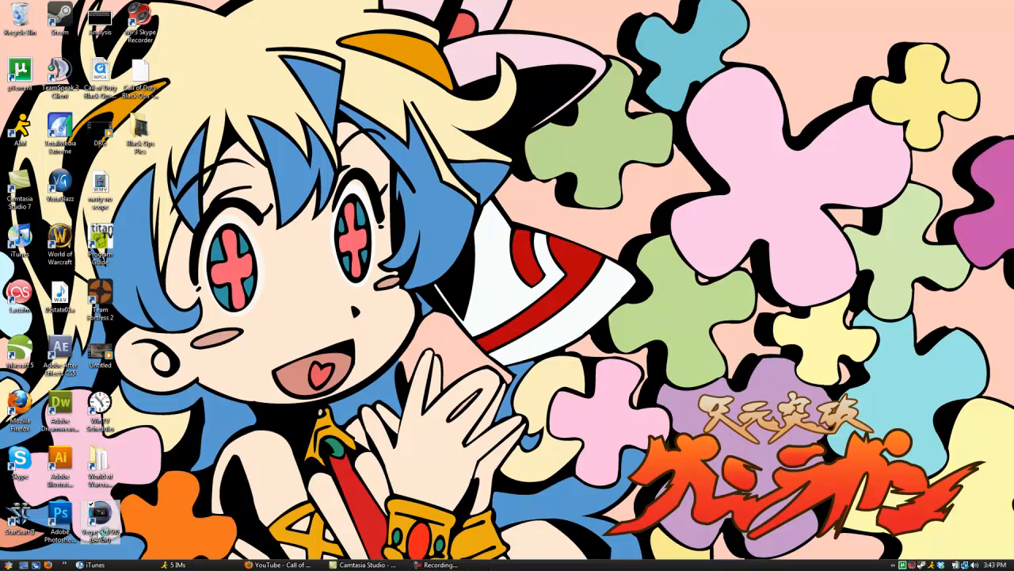
# Launch Vegas Pro 9.0 from its desktop shortcut
pyautogui.doubleClick(98, 515)
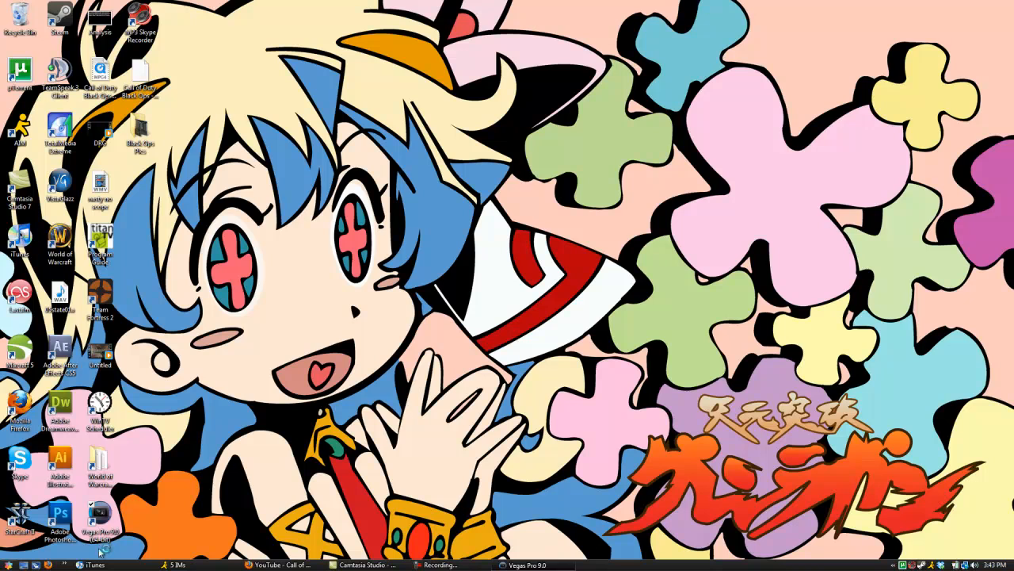
# Create a new HDV 720-30p (1280x720) project and open the cod gameplay video from the Youtube folder
pyautogui.click(532, 564)
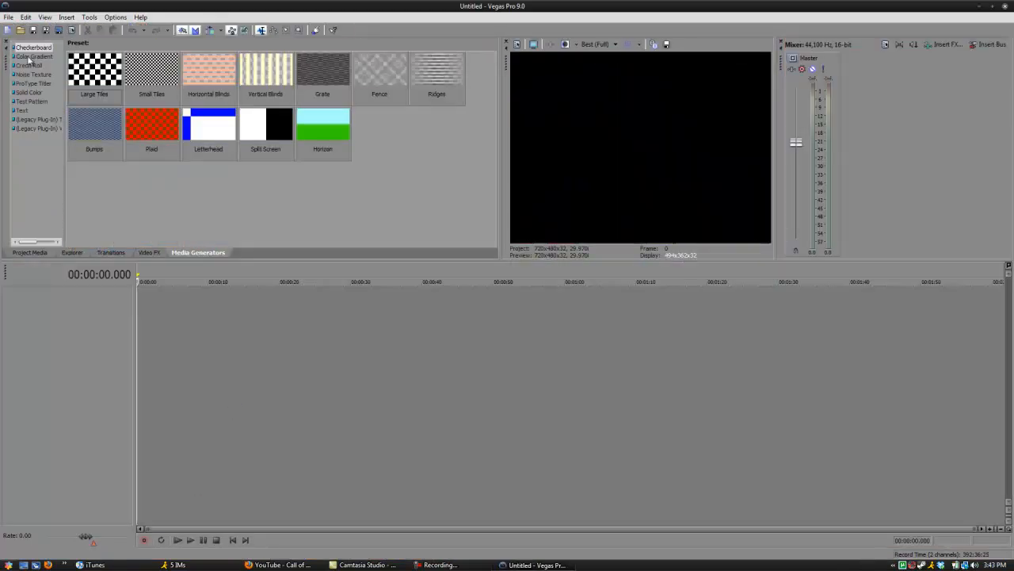
pyautogui.click(8, 17)
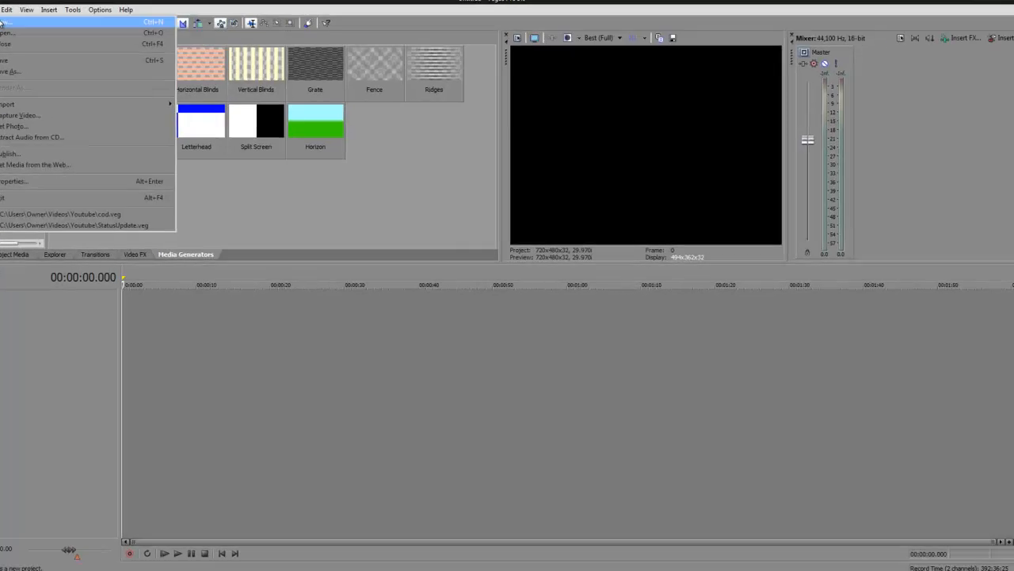
pyautogui.click(16, 23)
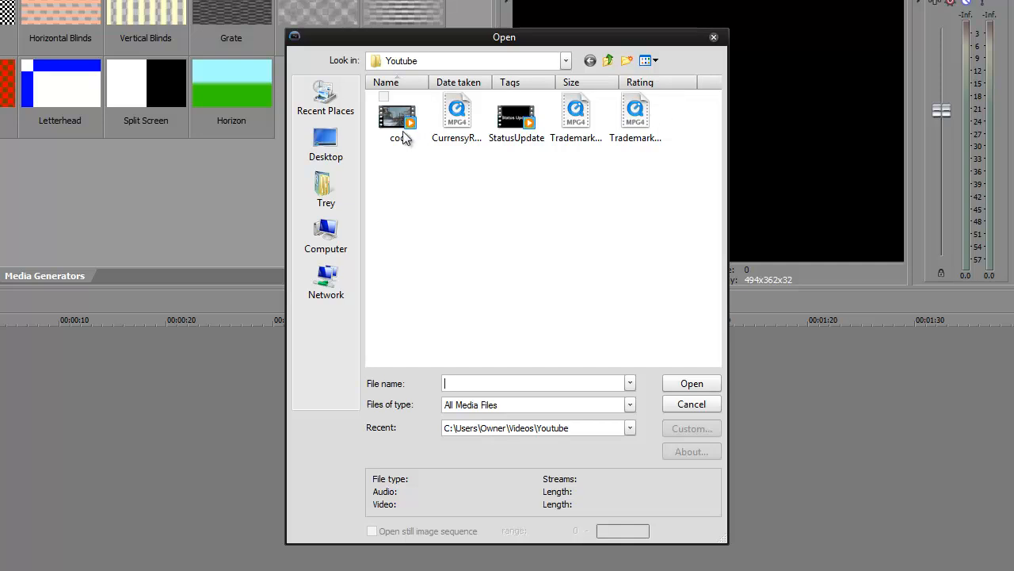
pyautogui.click(397, 114)
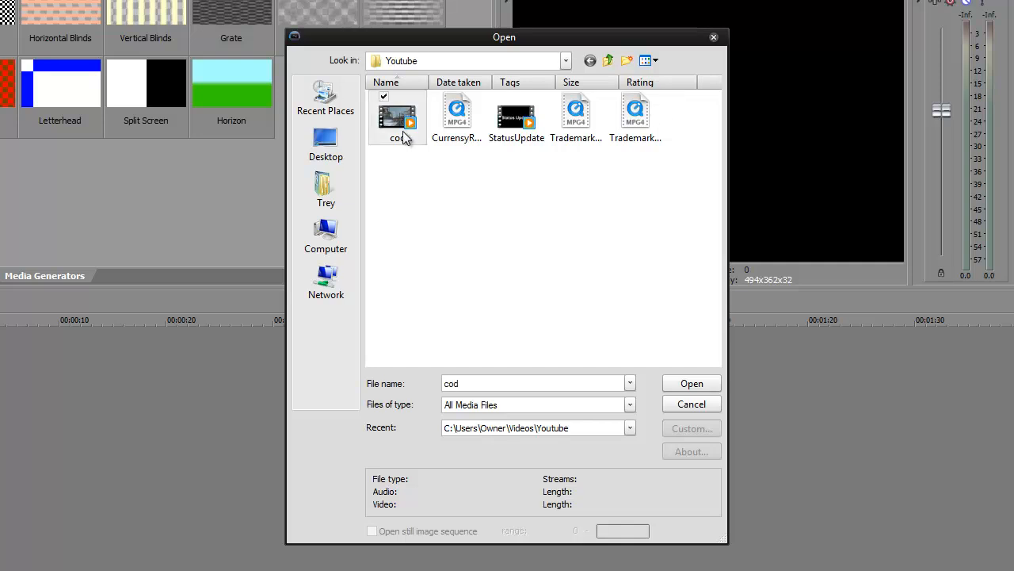
pyautogui.click(396, 112)
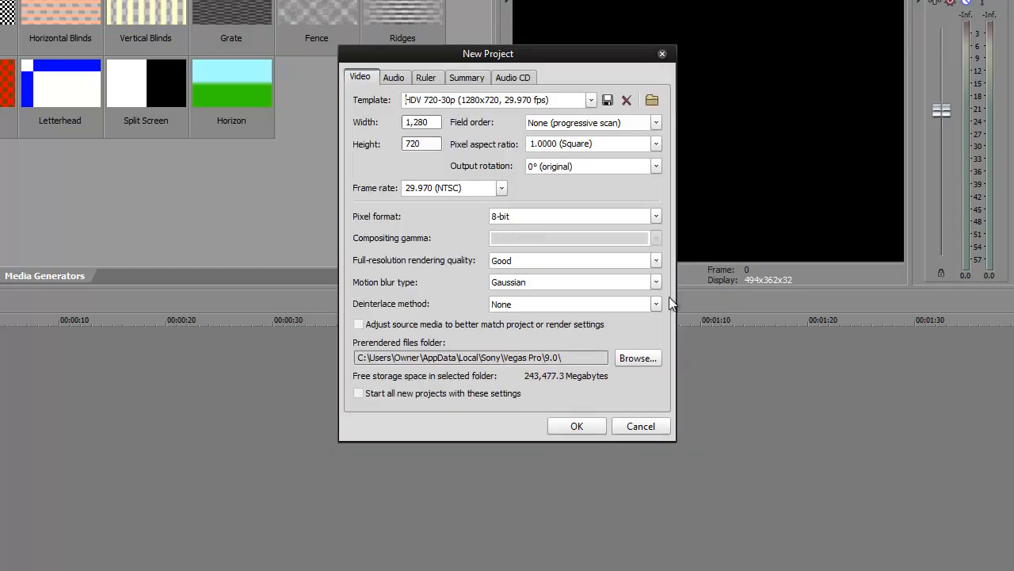
pyautogui.moveTo(541, 123)
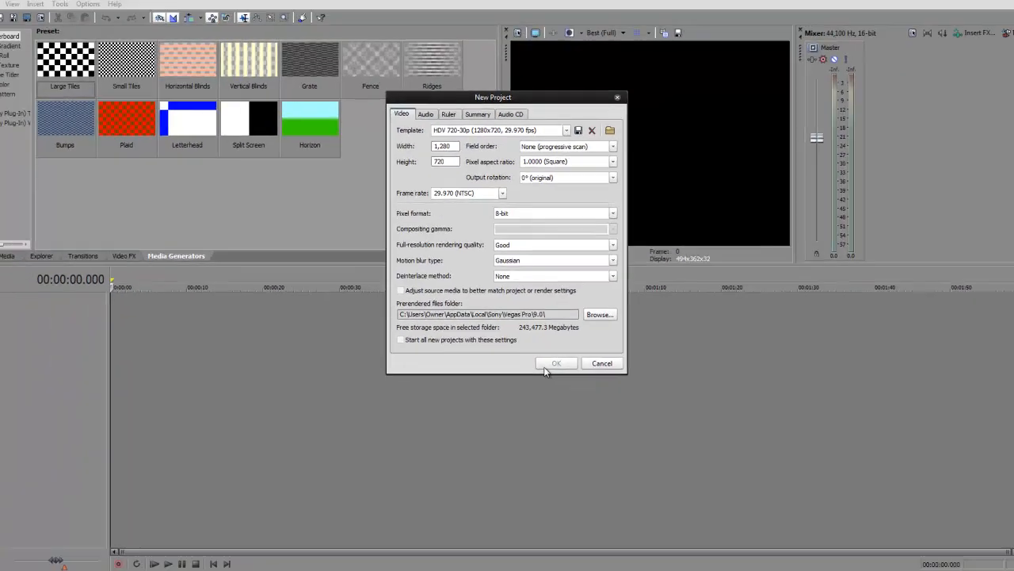
pyautogui.click(555, 363)
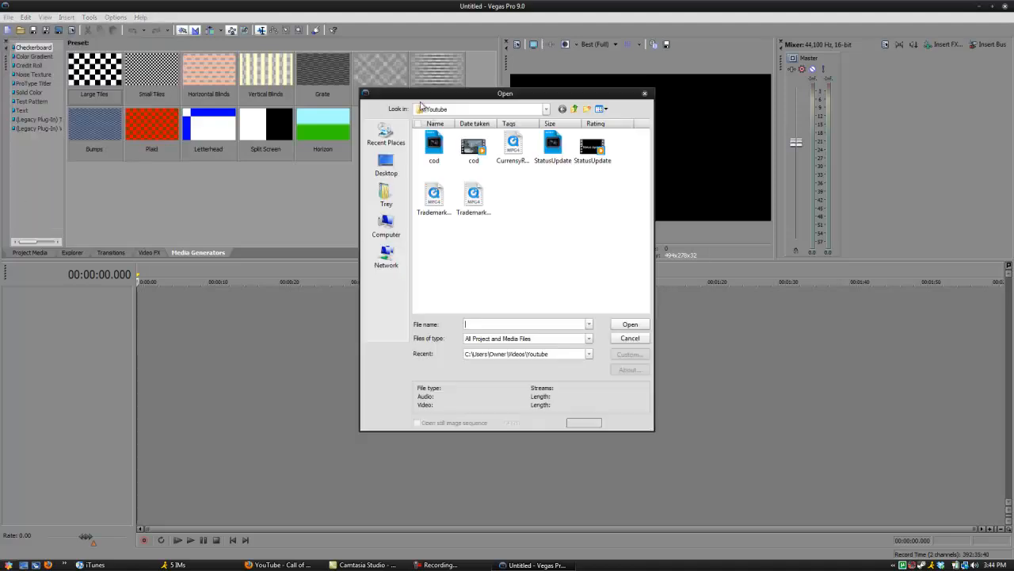
pyautogui.click(629, 324)
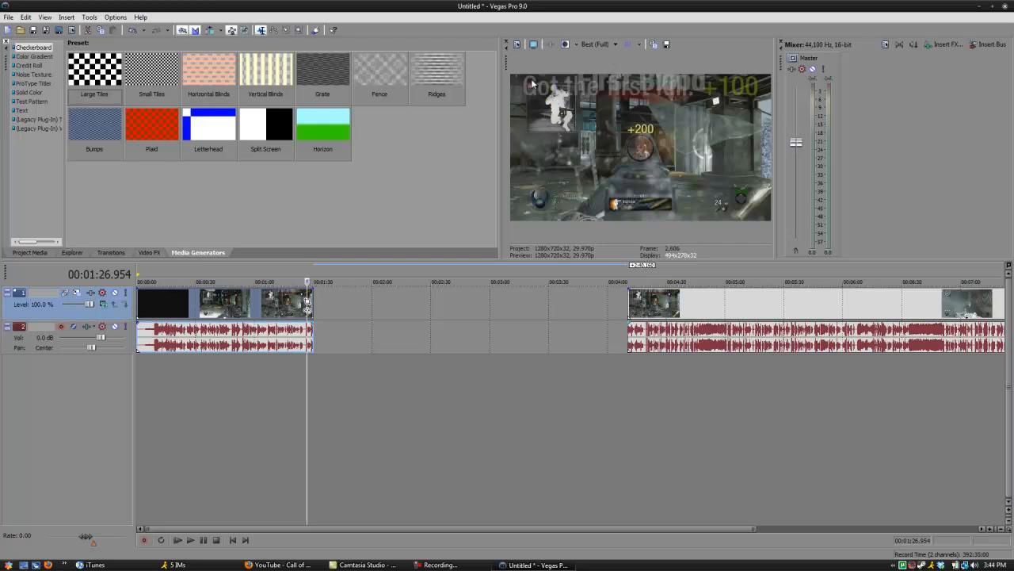
# Move the timeline cursor to the frame near 1:26 to capture
pyautogui.click(184, 539)
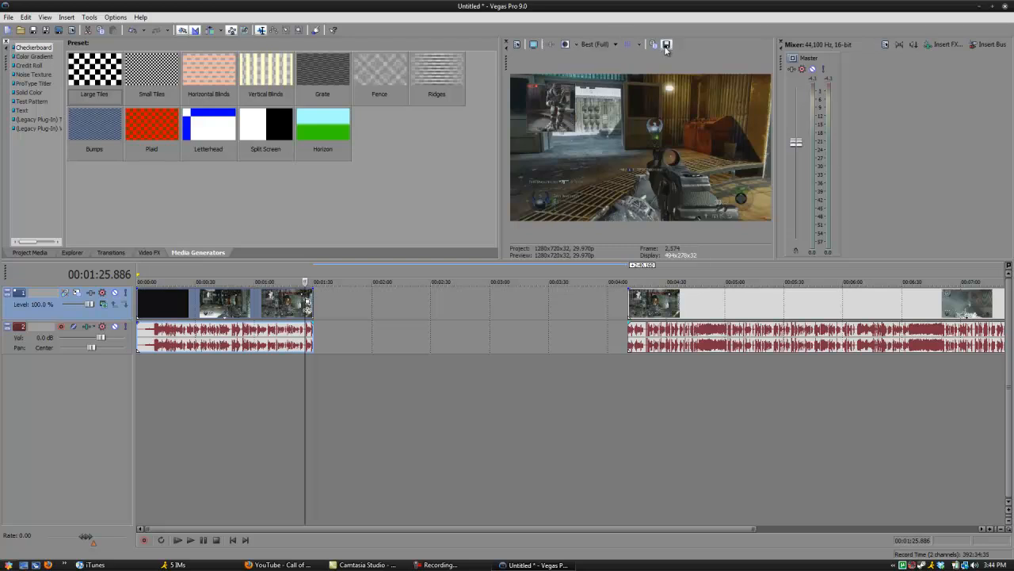
# Save the current preview frame as a JPEG snapshot
pyautogui.click(667, 45)
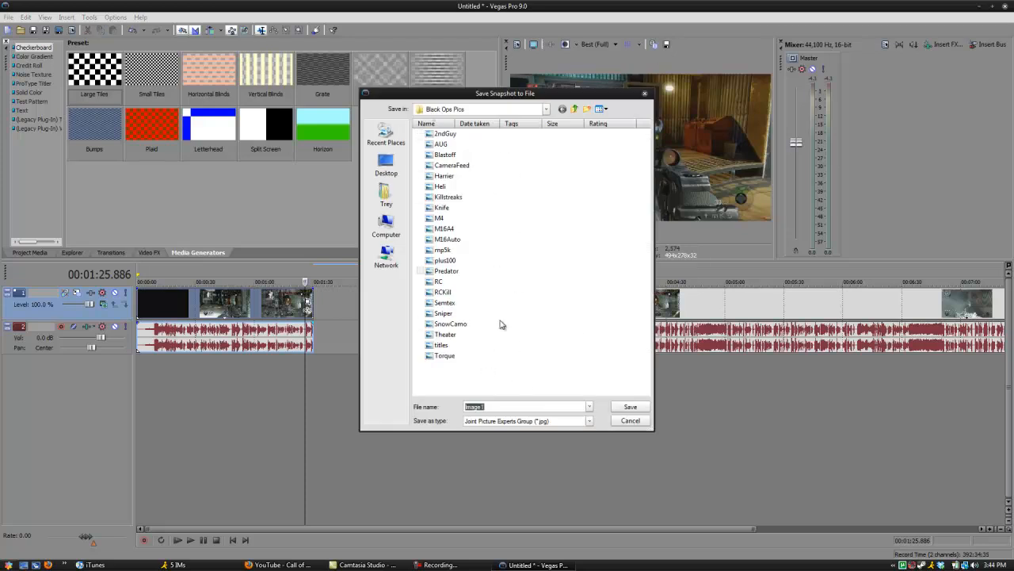
pyautogui.click(629, 420)
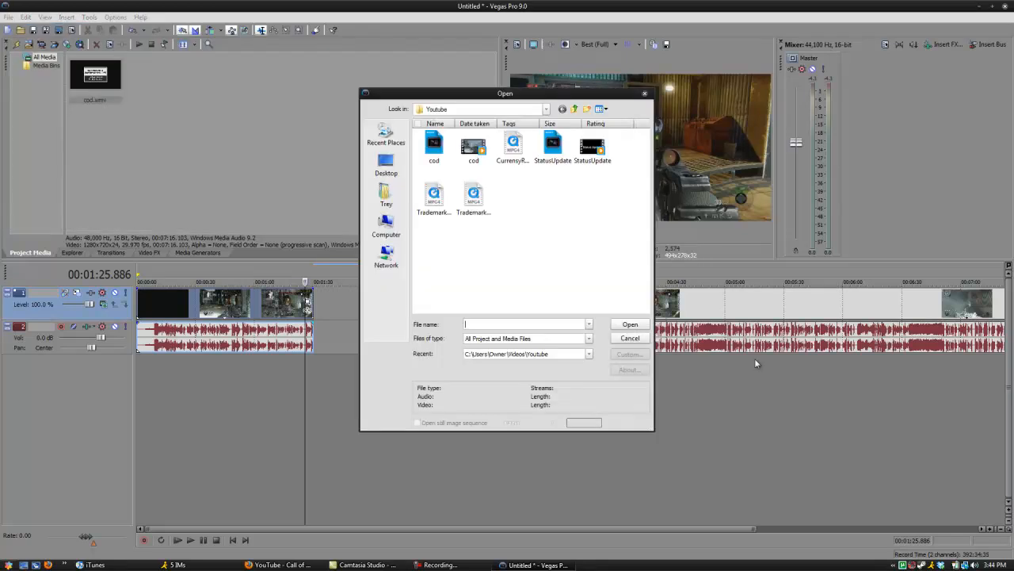
# Browse to the desktop's Black Ops Pics folder and import the snapshot
pyautogui.click(385, 164)
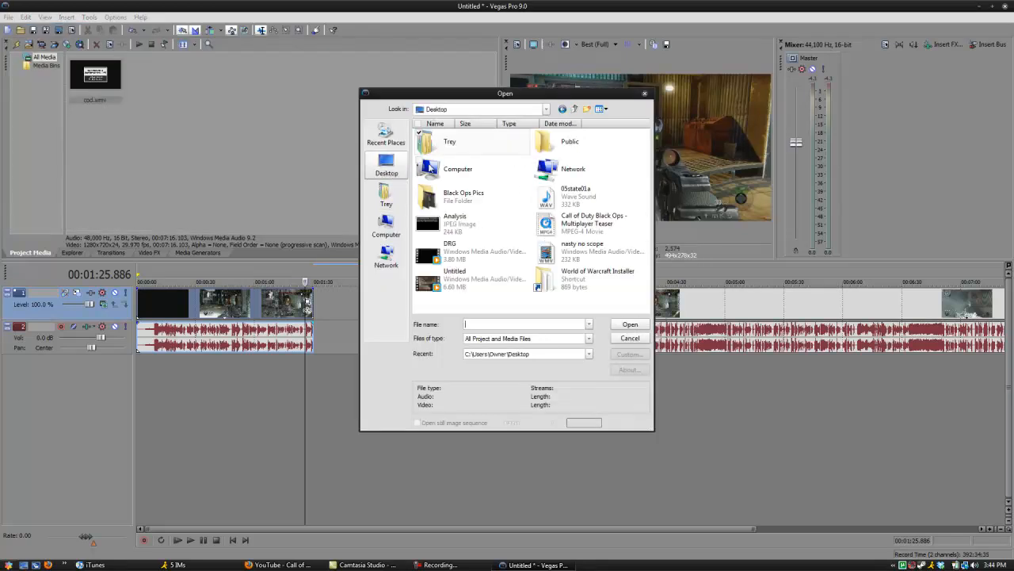
pyautogui.doubleClick(464, 196)
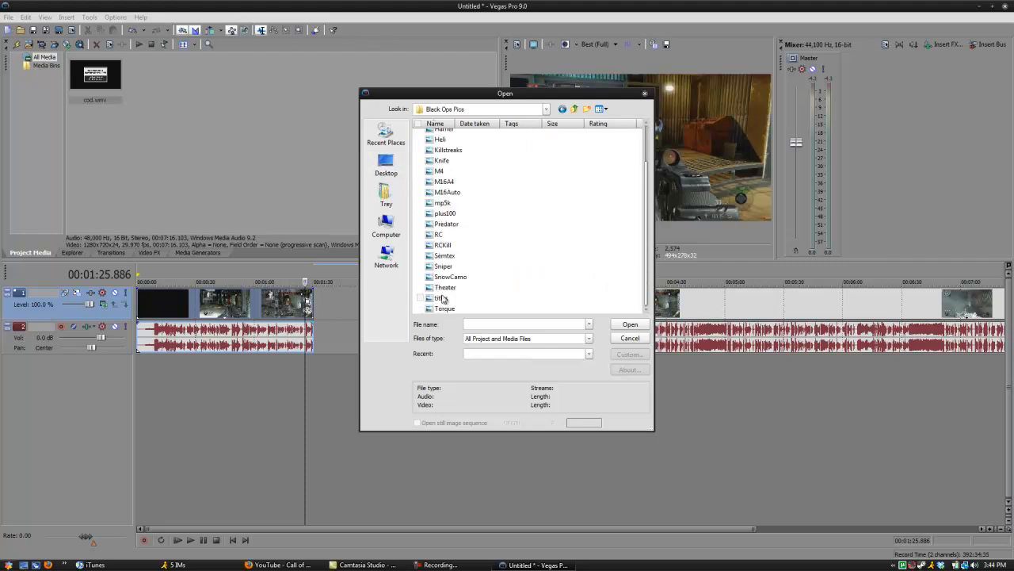
pyautogui.click(630, 324)
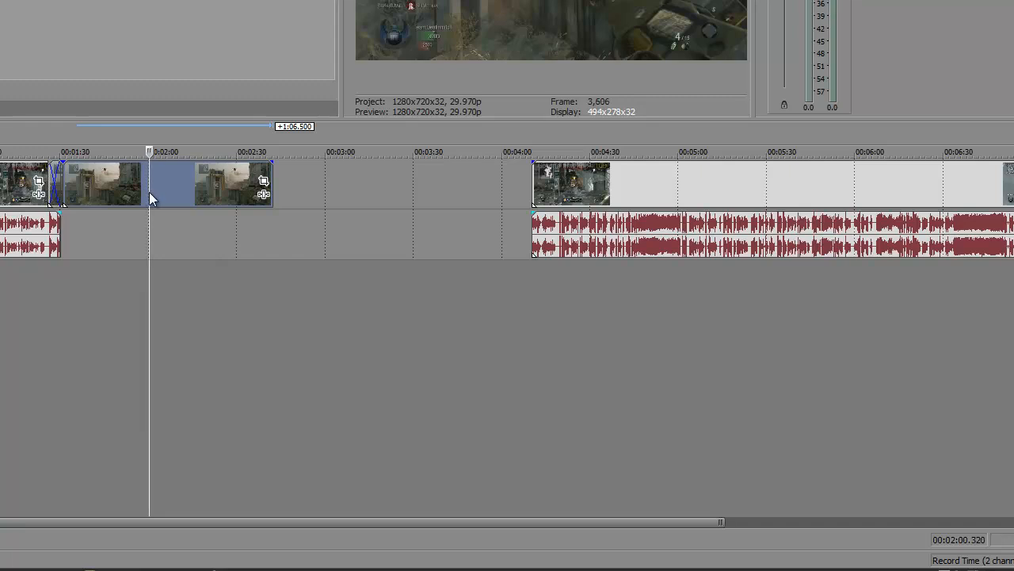
pyautogui.moveTo(137, 188)
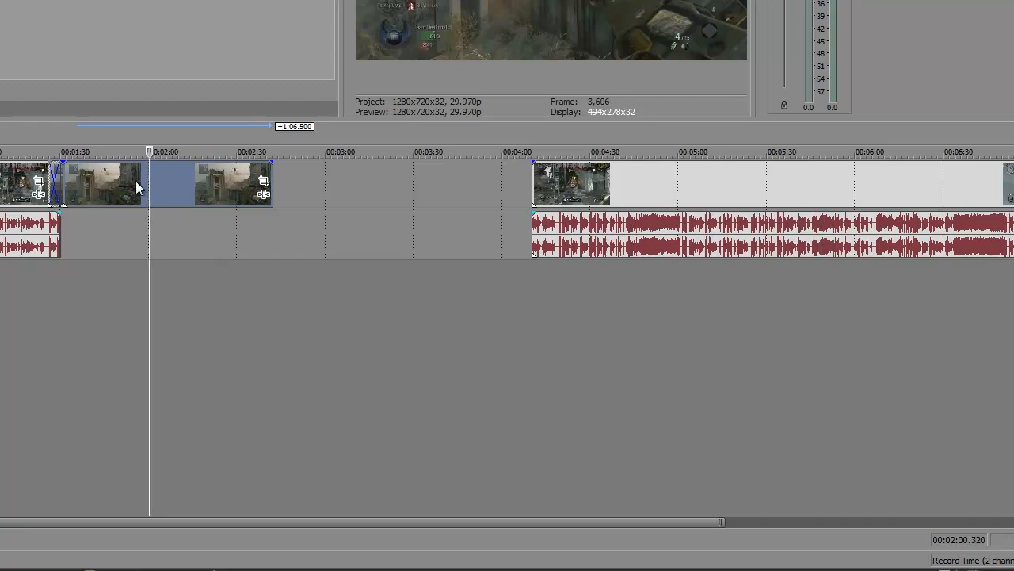